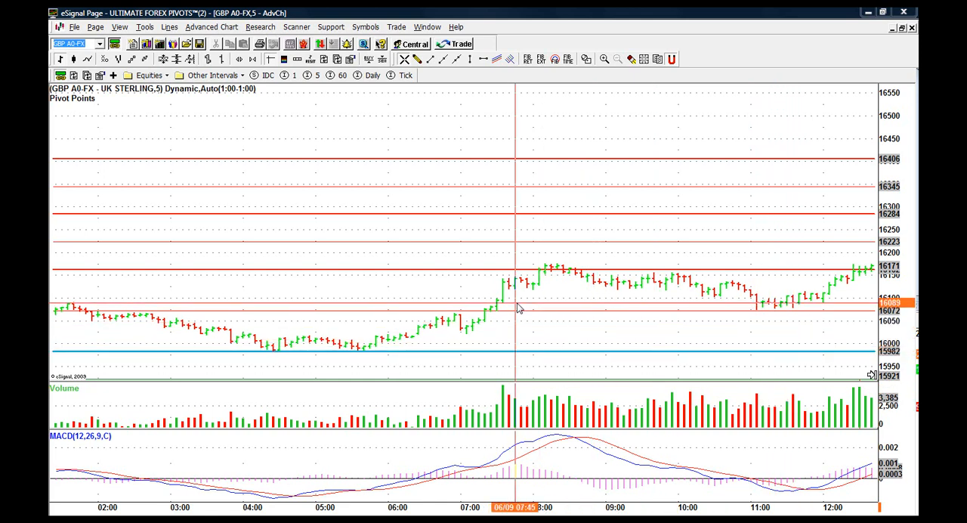
mouse_move(653, 290)
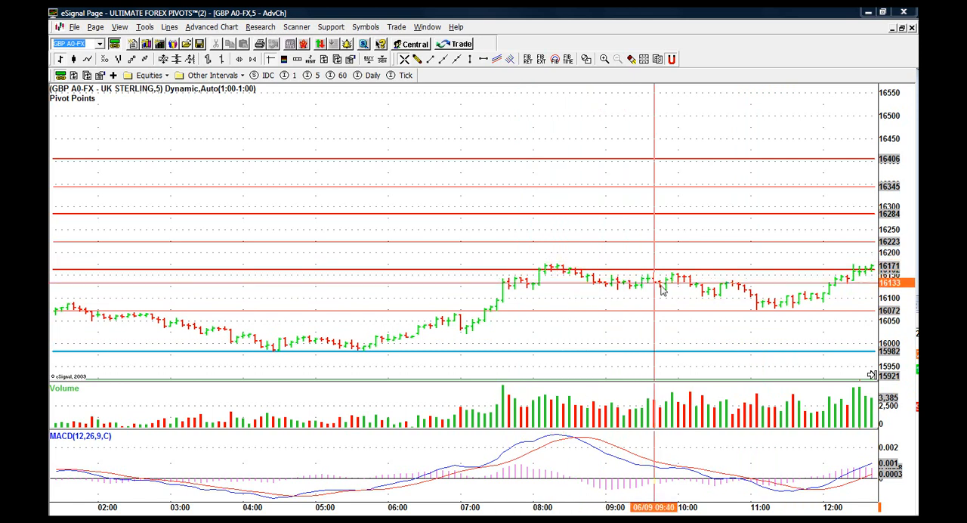
mouse_move(709, 319)
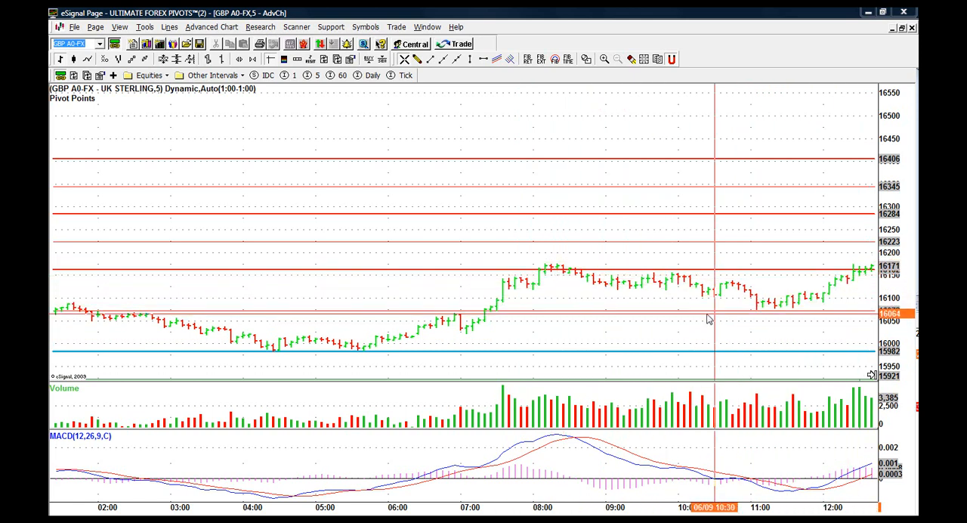
mouse_move(671, 285)
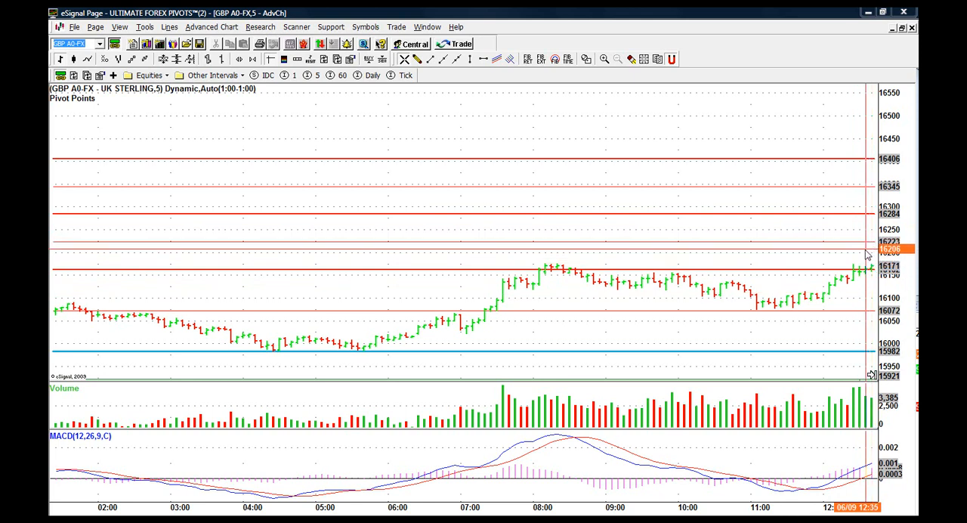
mouse_move(852, 251)
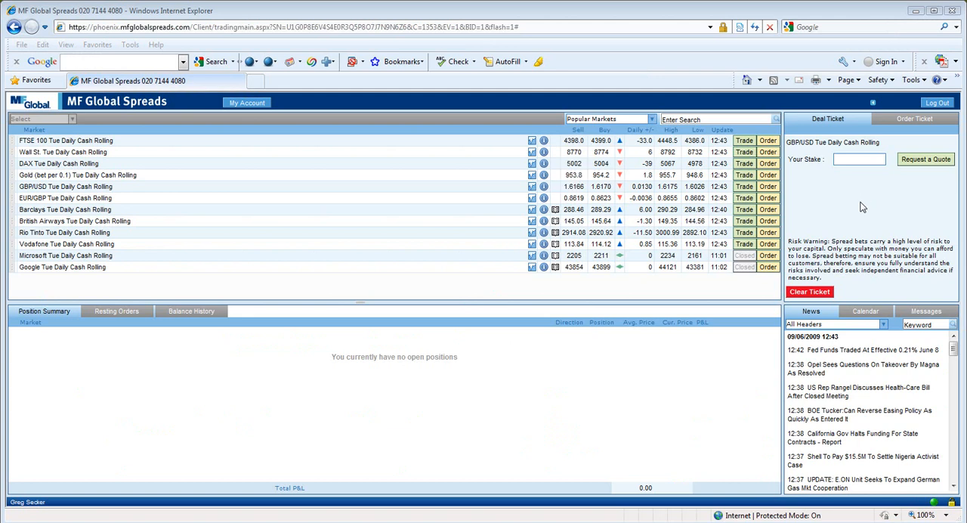
Step: Request a streaming quote for a 1000 stake on GBP/USD Tue Daily Cash Rolling
text(1)
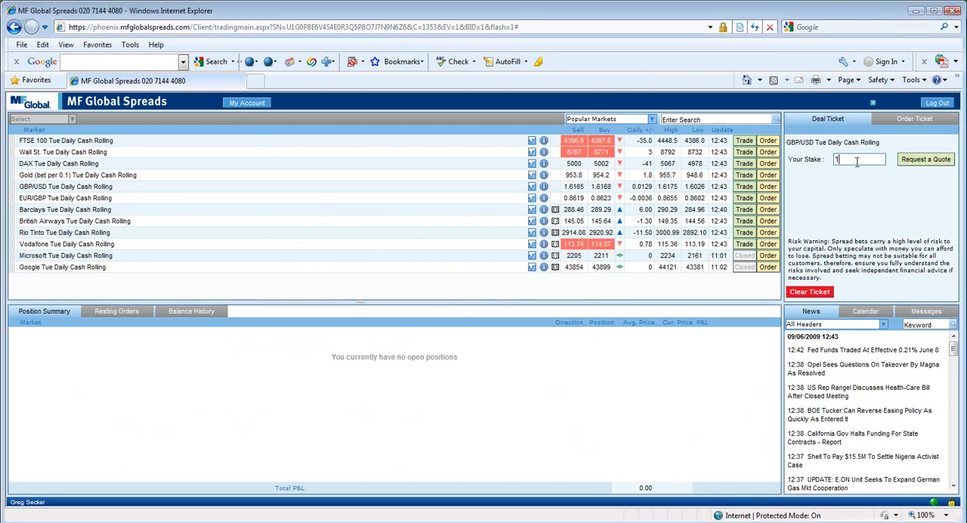
text(000)
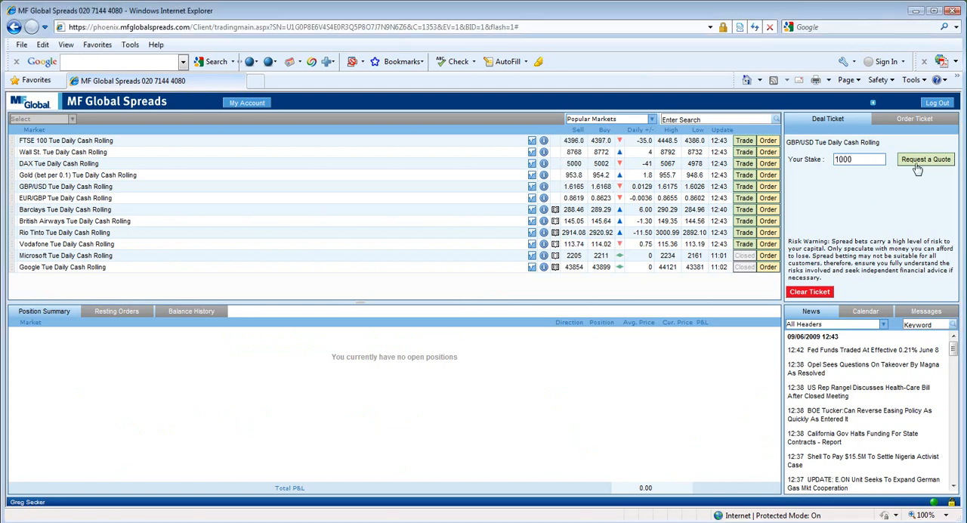
click(924, 160)
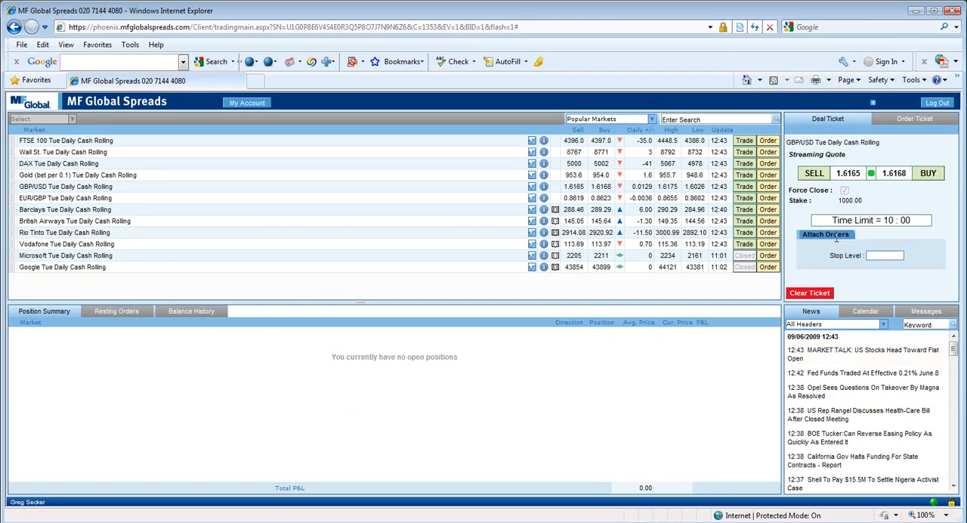
Step: Buy GBP/USD at 1.6168 for 1000 per point, opening a long position
click(927, 172)
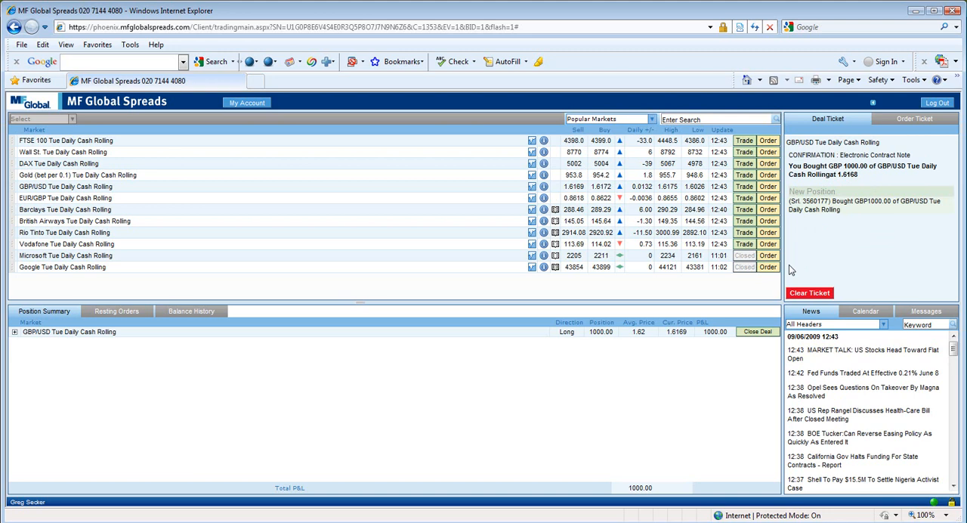
mouse_move(716, 364)
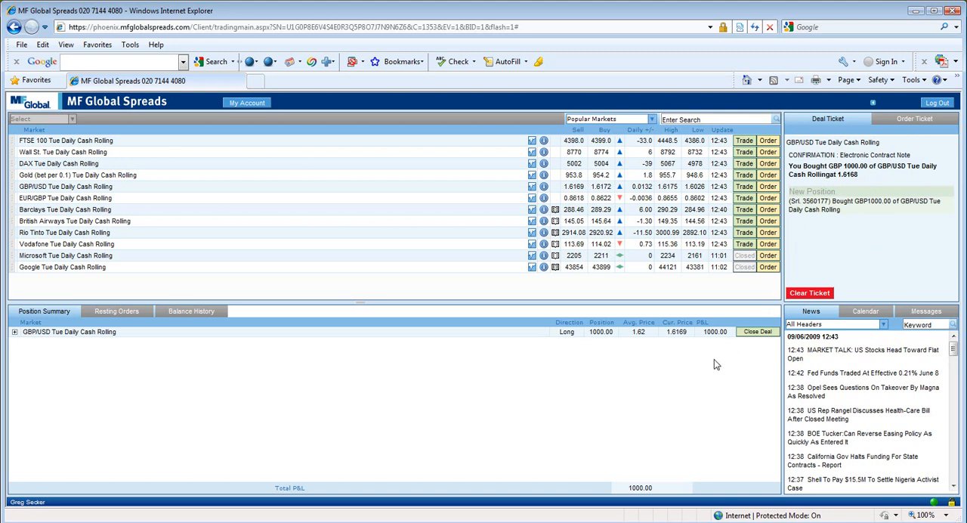
mouse_move(719, 351)
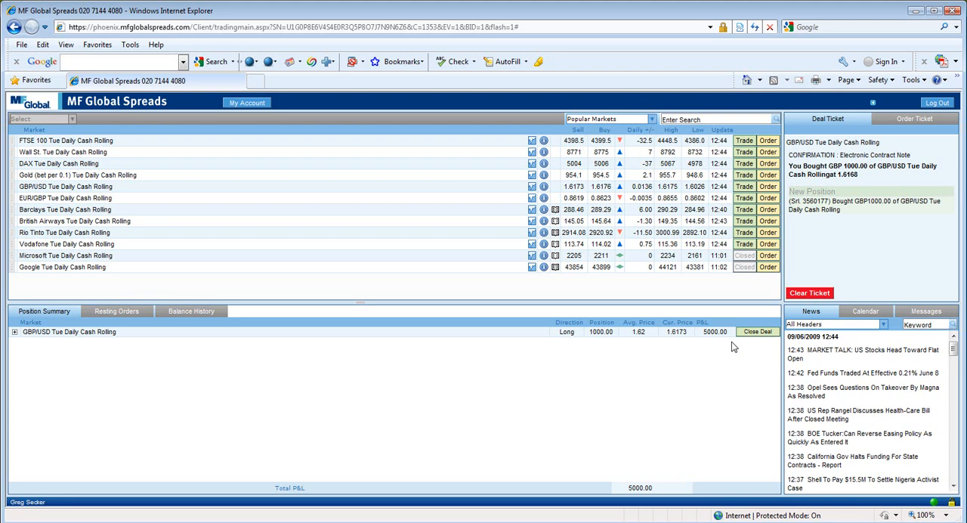
Step: Expand the GBP/USD Tue Daily Cash Rolling row in Position Summary to show its trades
click(15, 331)
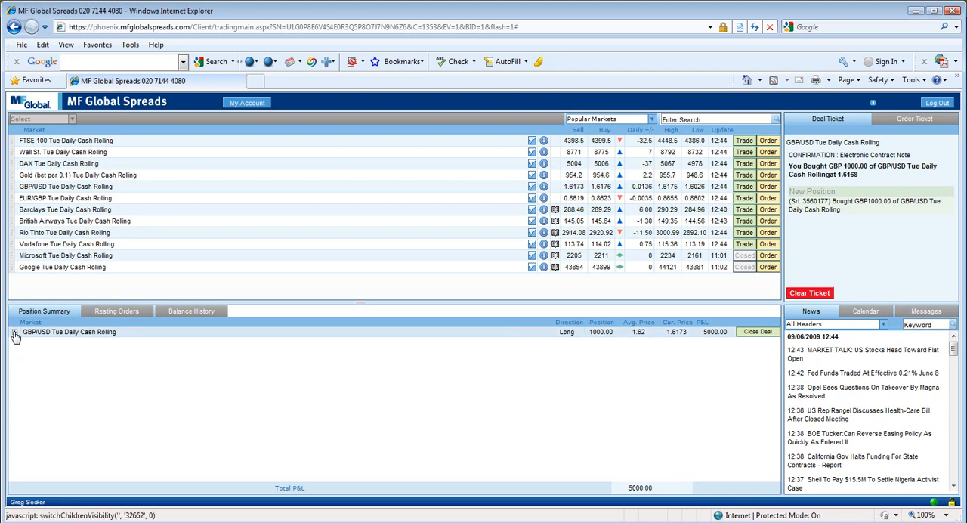
click(15, 336)
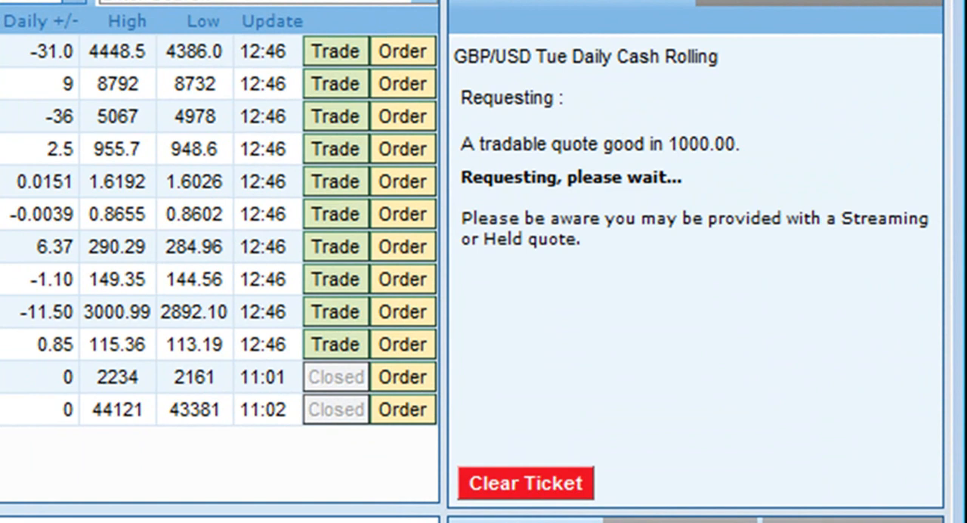
mouse_move(665, 390)
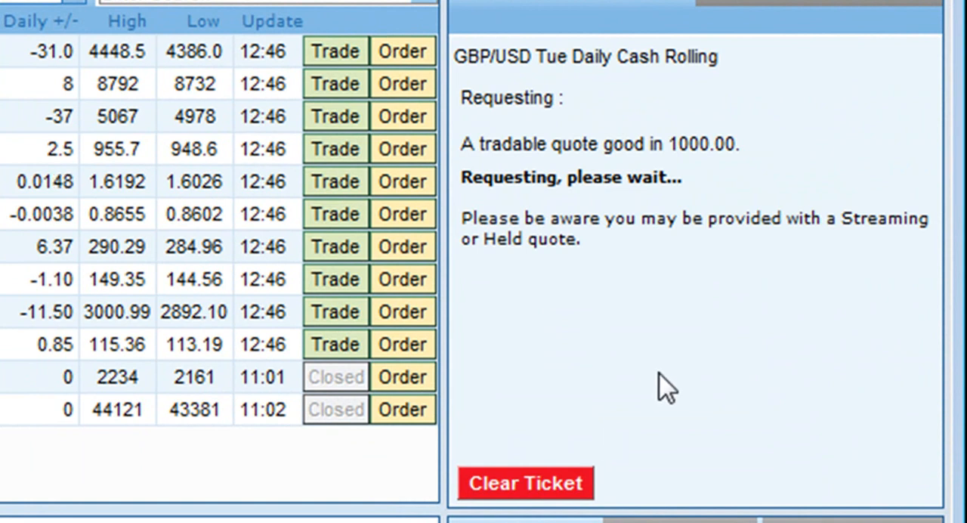
mouse_move(604, 480)
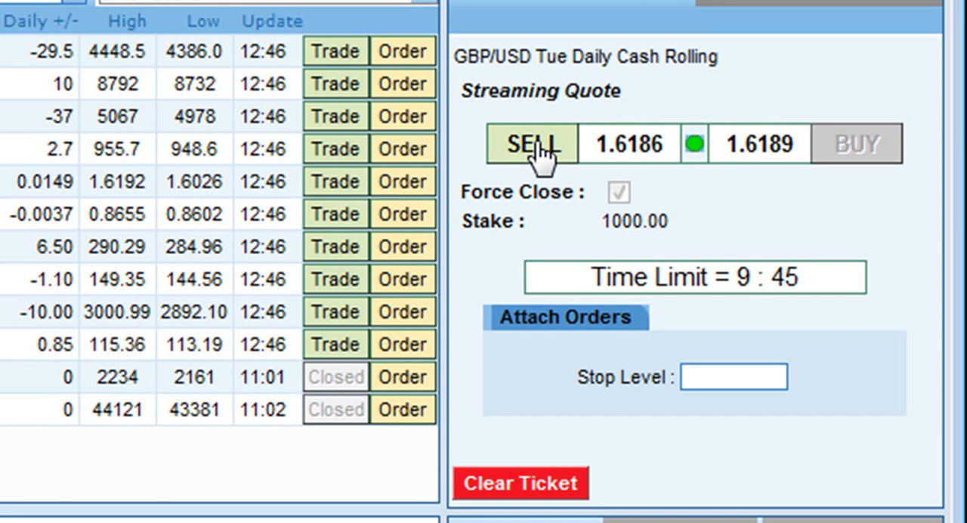
Step: Sell GBP/USD 1000 at 1.6187 to close the long position for 19000 profit
click(531, 143)
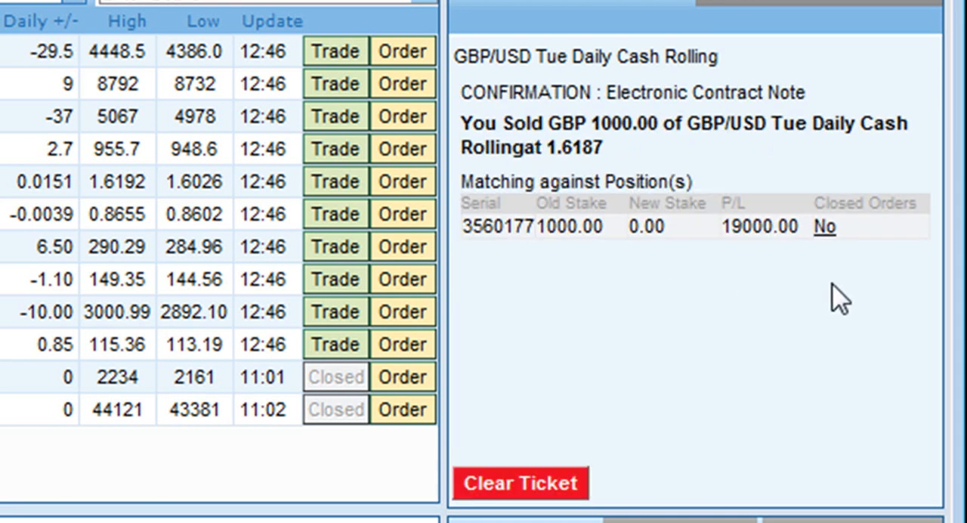
mouse_move(528, 260)
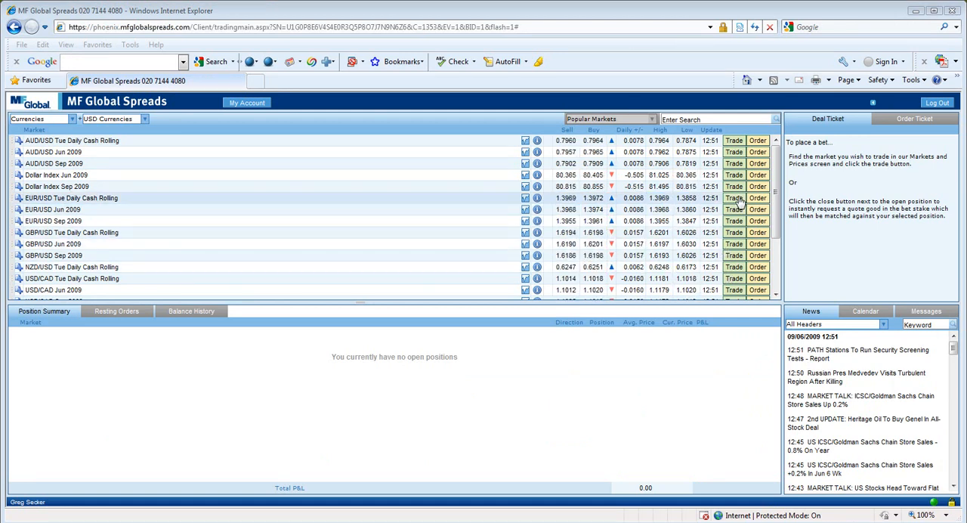
Step: Start an EUR/USD Tue Daily Cash Rolling deal with a 750 stake and request a quote
click(734, 198)
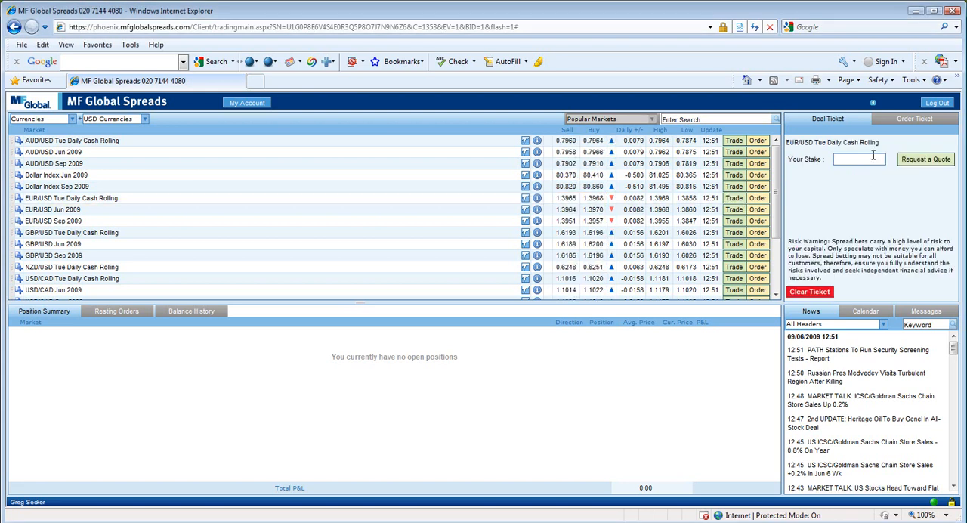
text(75)
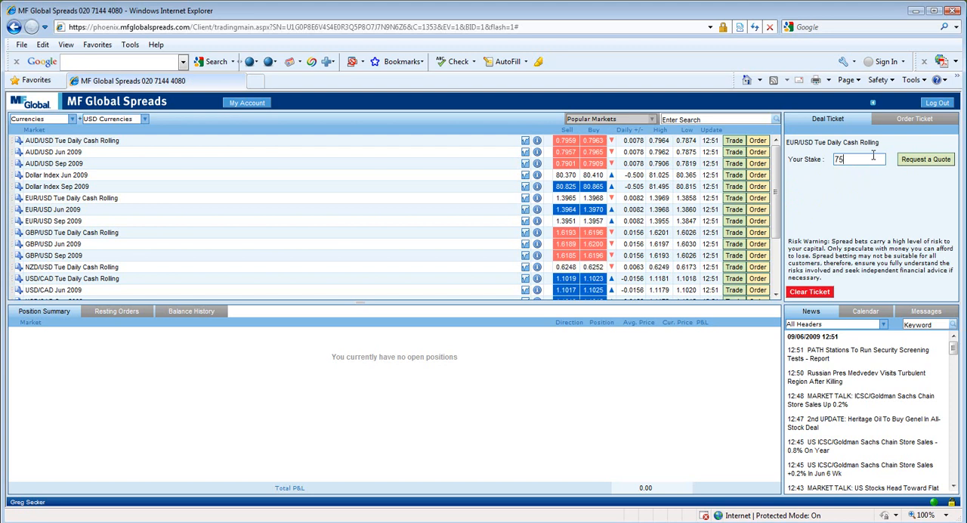
click(924, 160)
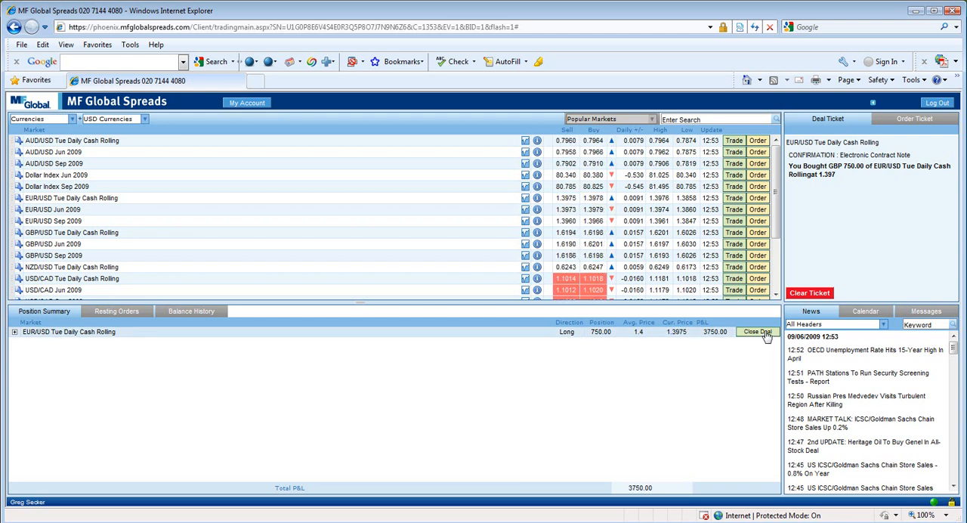
Step: Close the EUR/USD long, selling 750 at 1.3975 for a 3750 profit
click(756, 331)
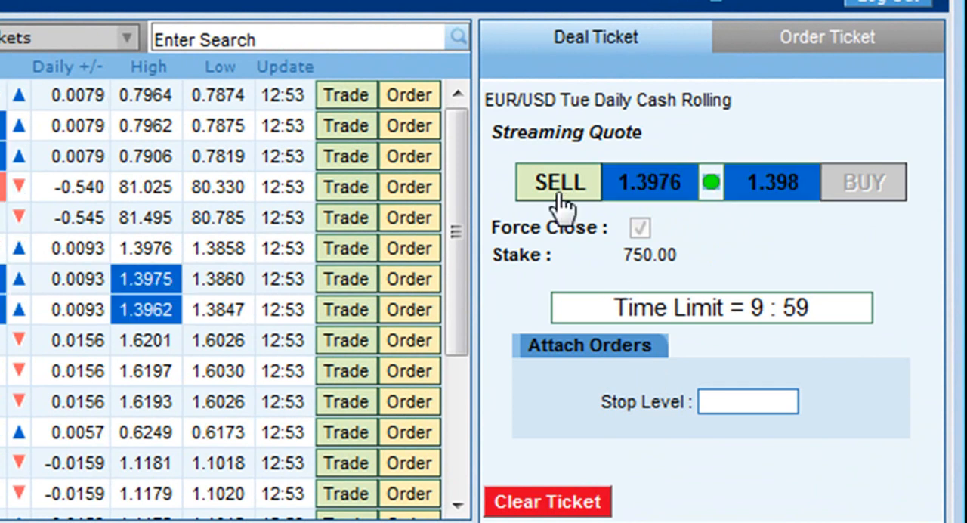
click(556, 181)
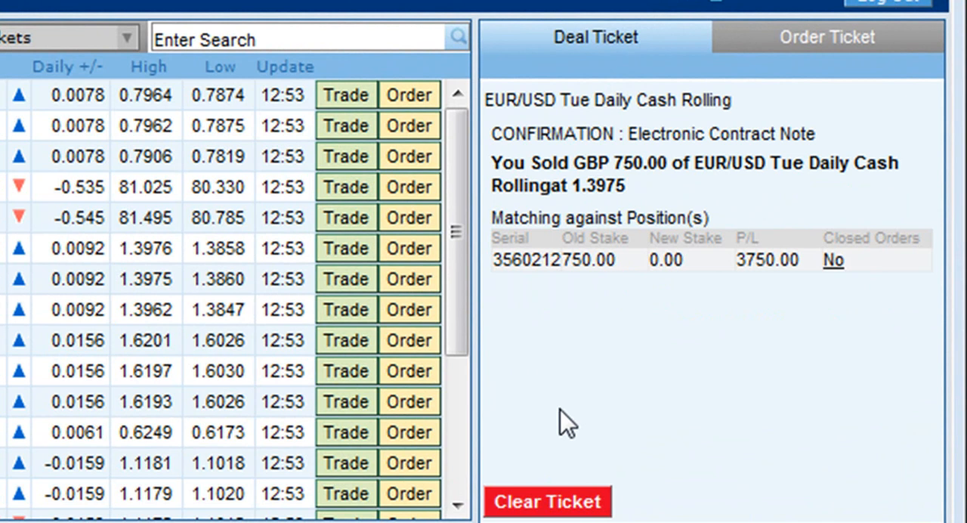
mouse_move(604, 366)
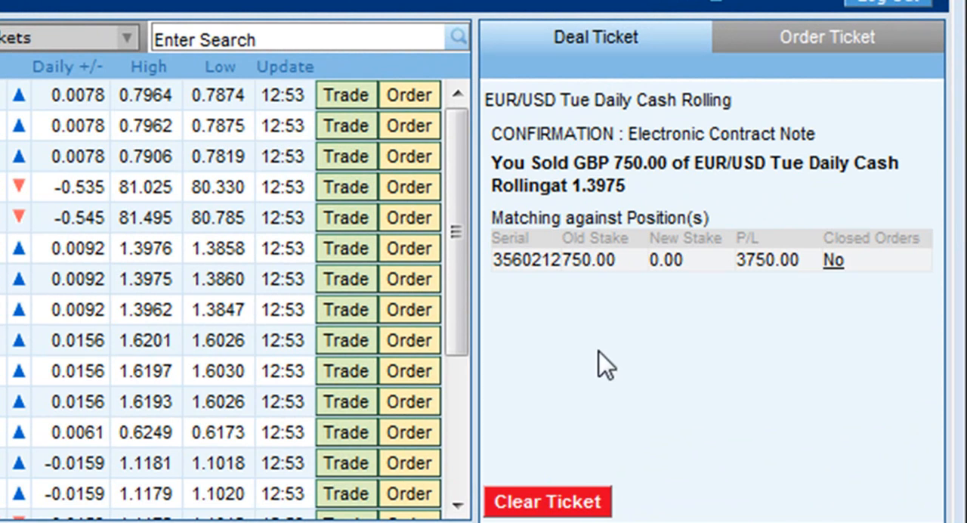